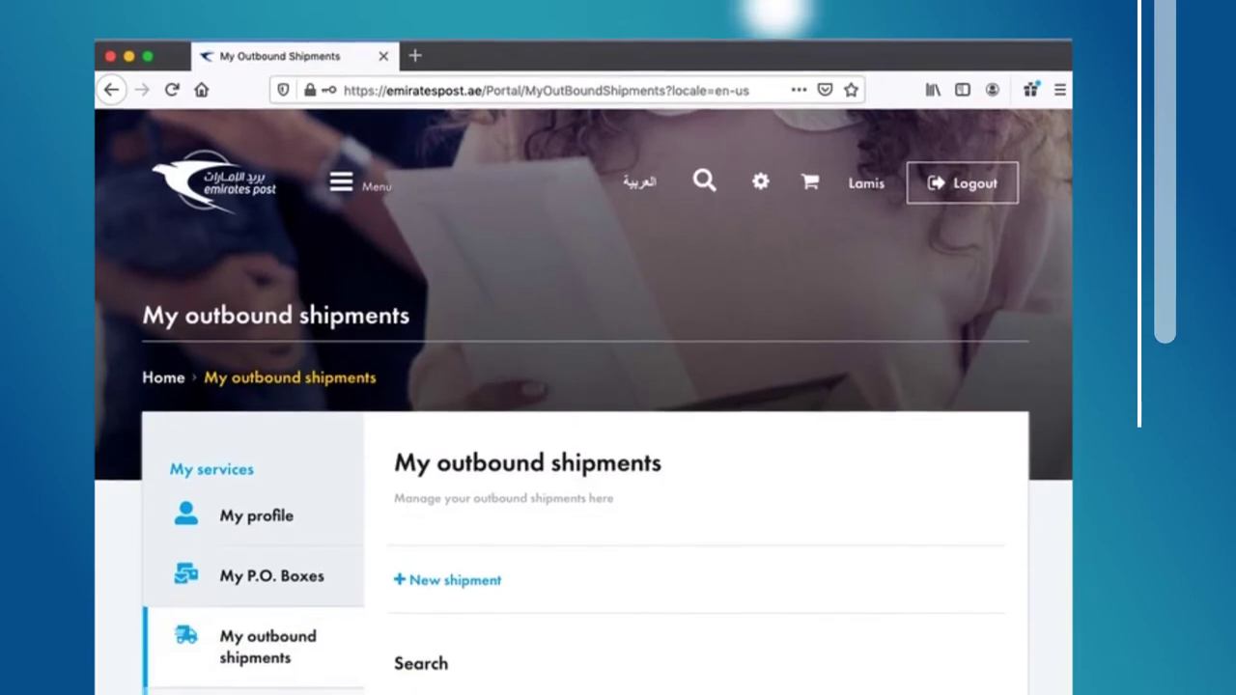
- Apply for the MyHome plus 2x plan to reach its P.O. Box details form, with Dubai as city
scroll("down", 3)
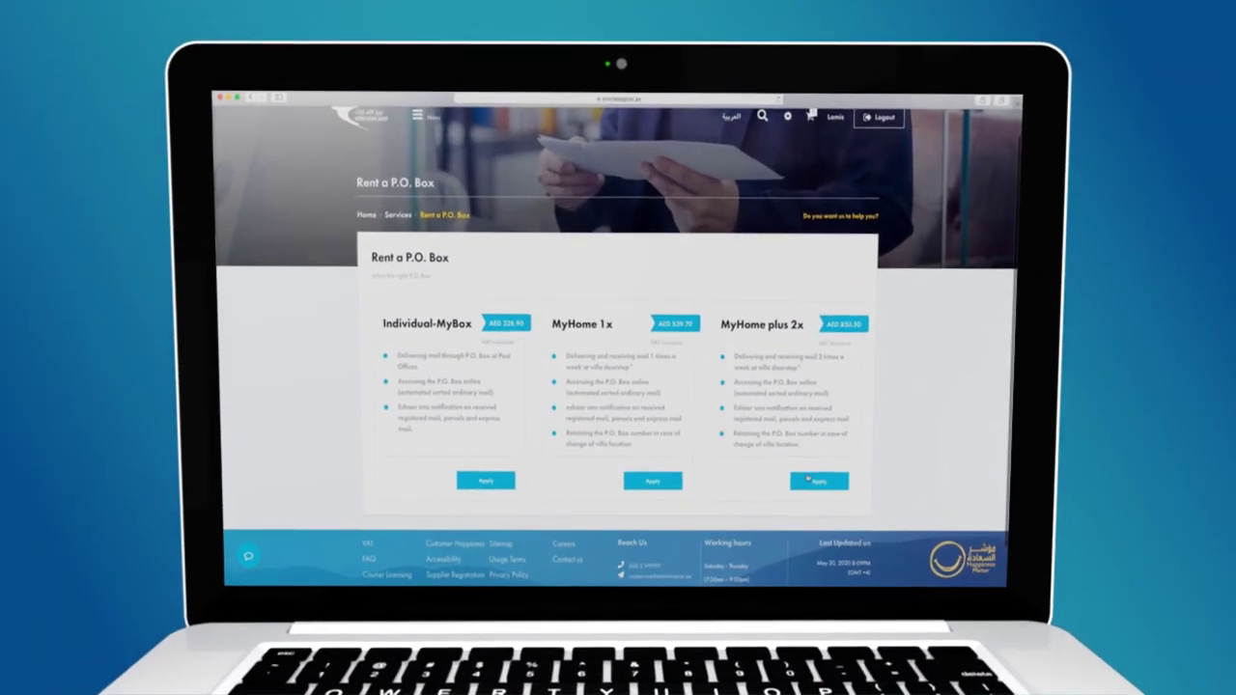
left_click(818, 480)
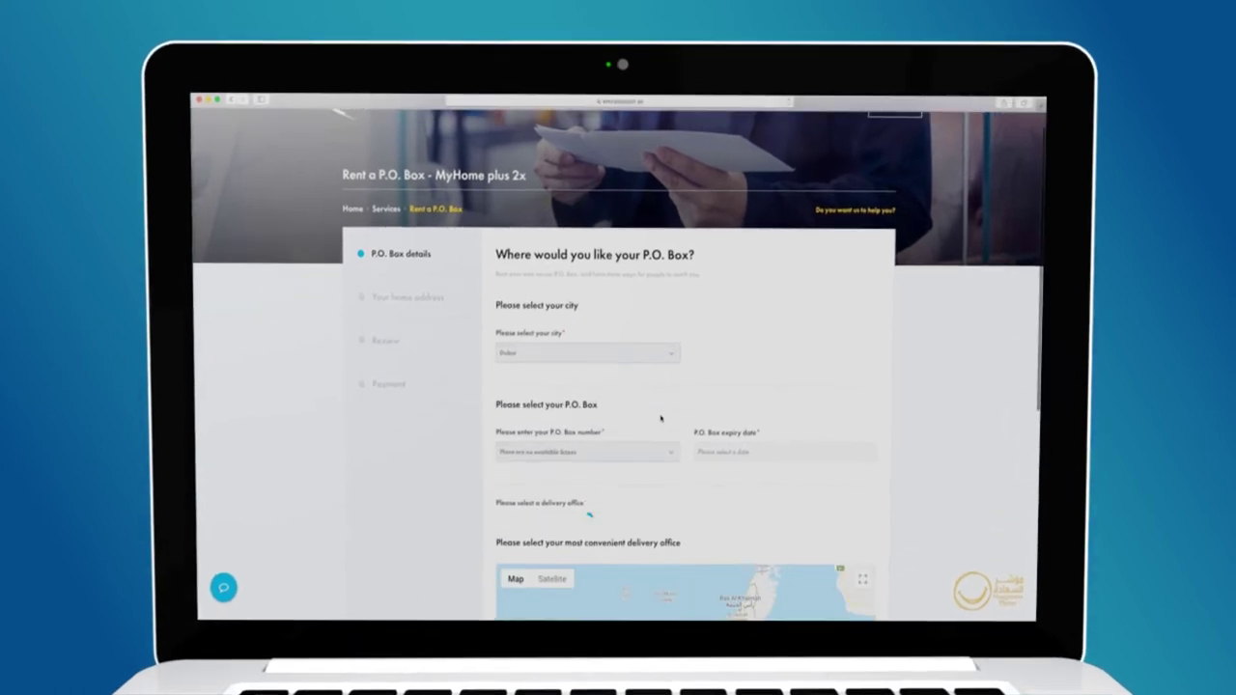